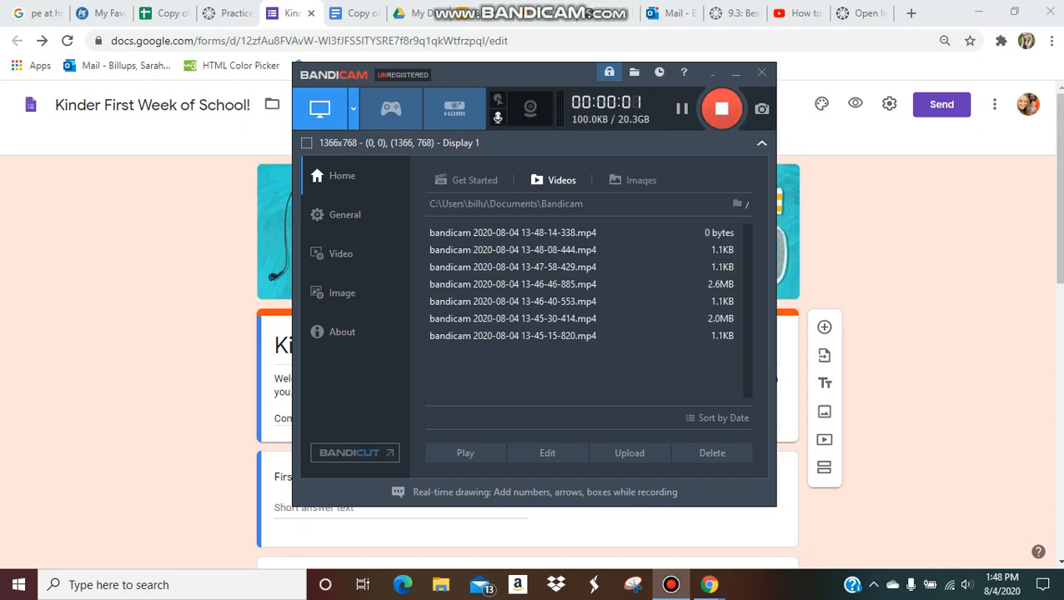
- Place the insertion point beside the banner image in the Canvas page editor
click(735, 74)
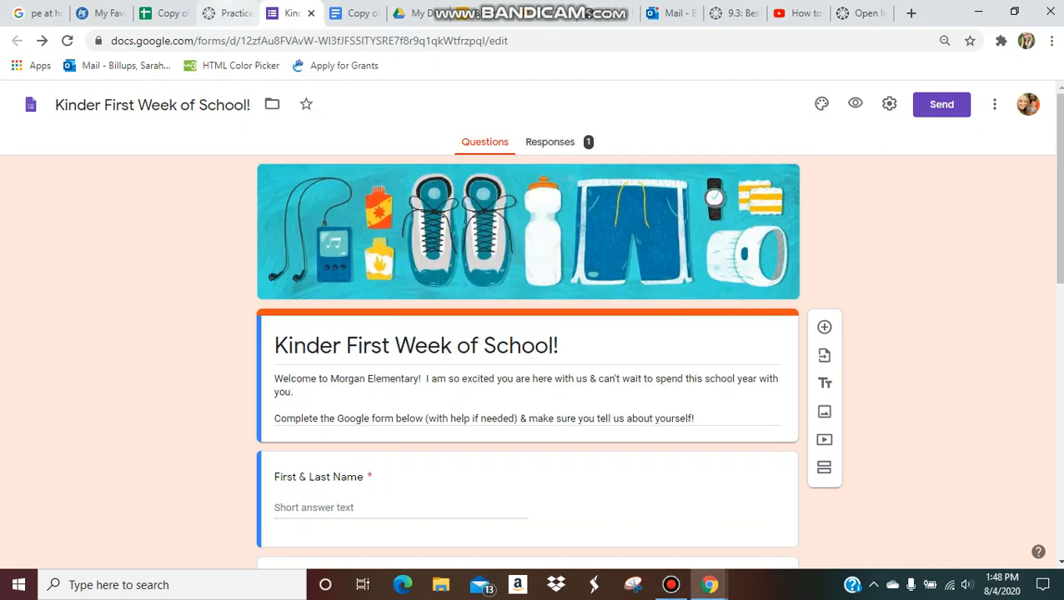
click(227, 12)
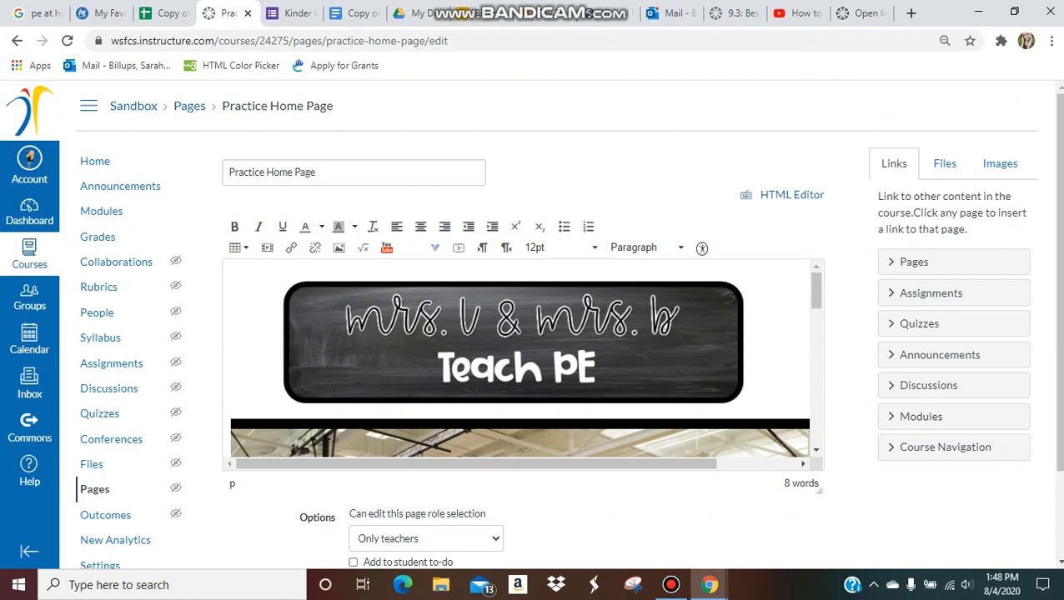
click(280, 342)
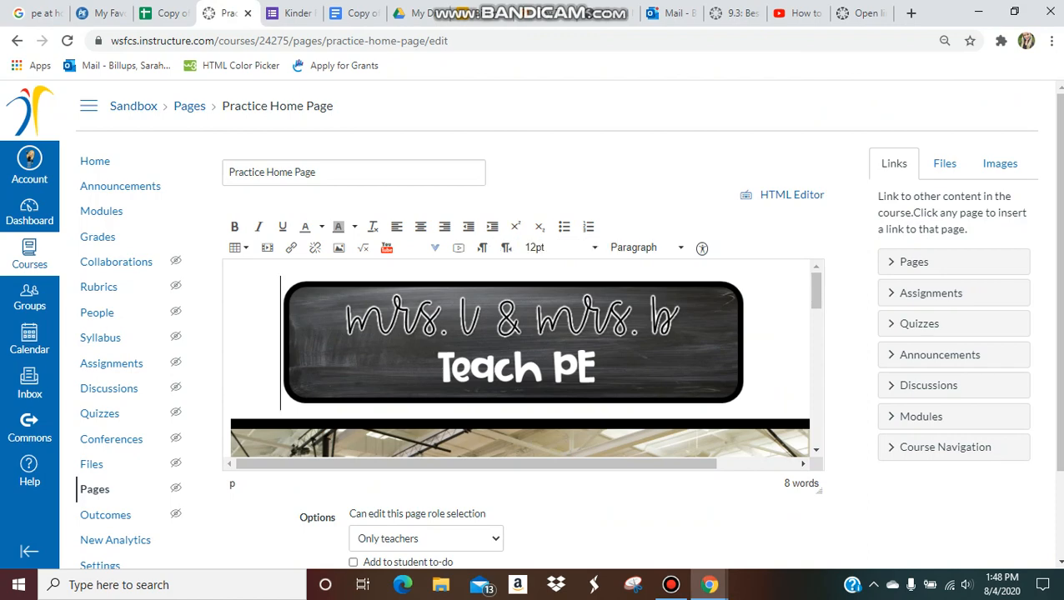
click(291, 13)
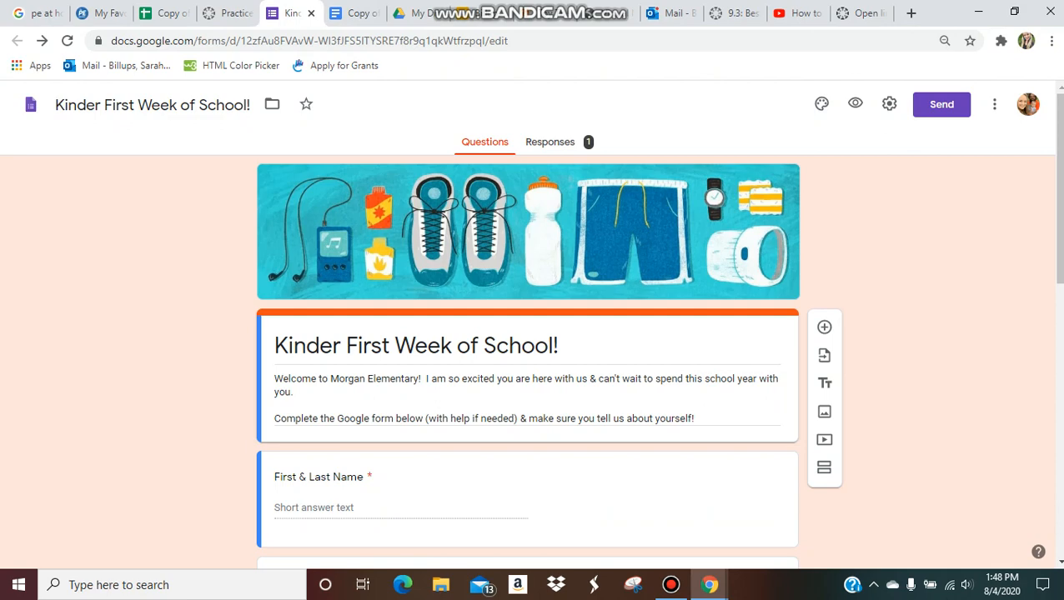
- Get the Kinder form's shareable link from Send and return to the Canvas editor
click(940, 105)
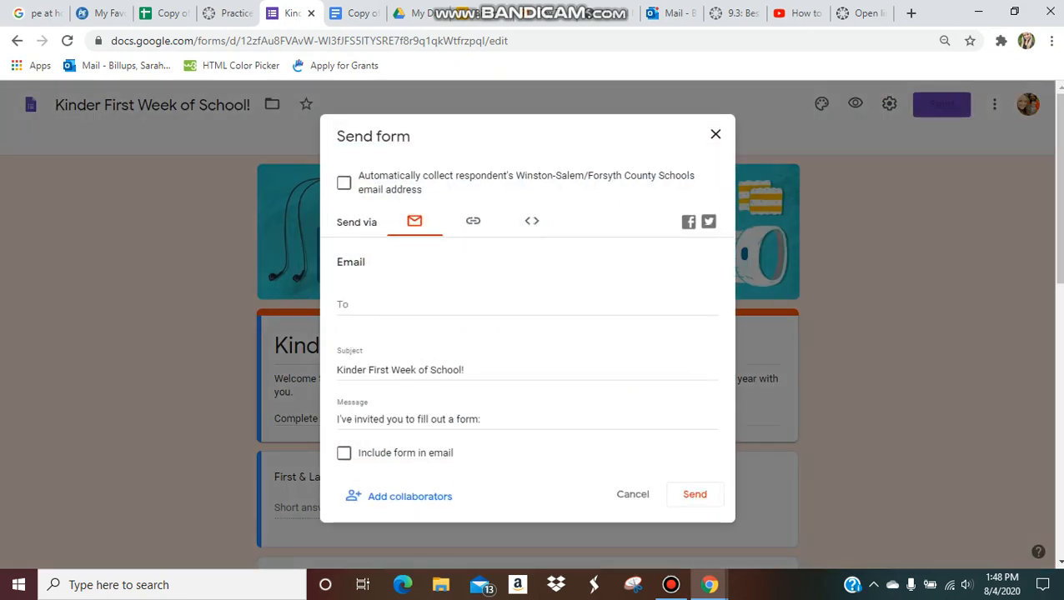
click(473, 221)
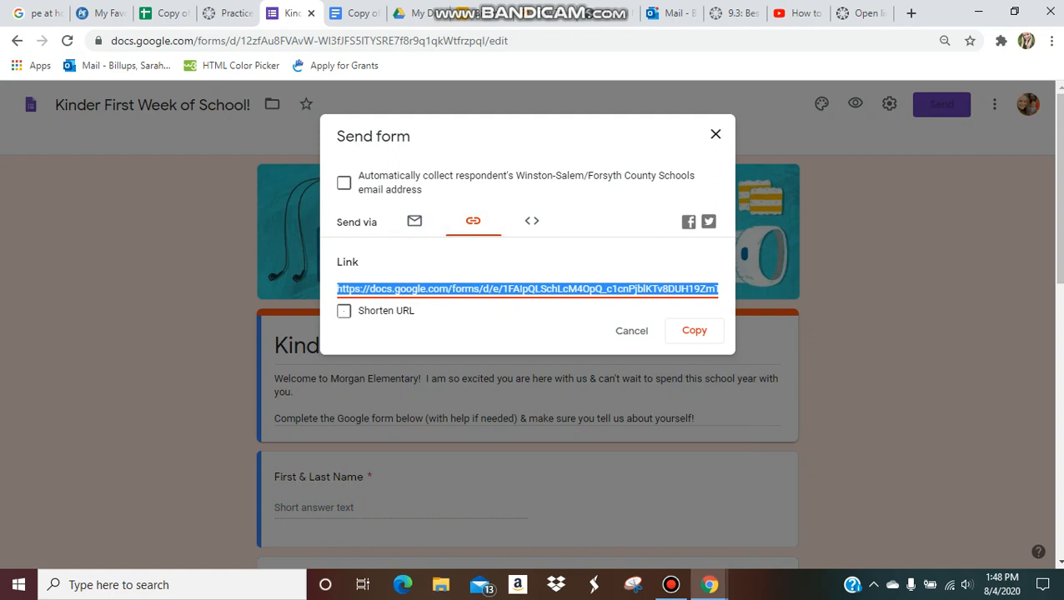
click(226, 12)
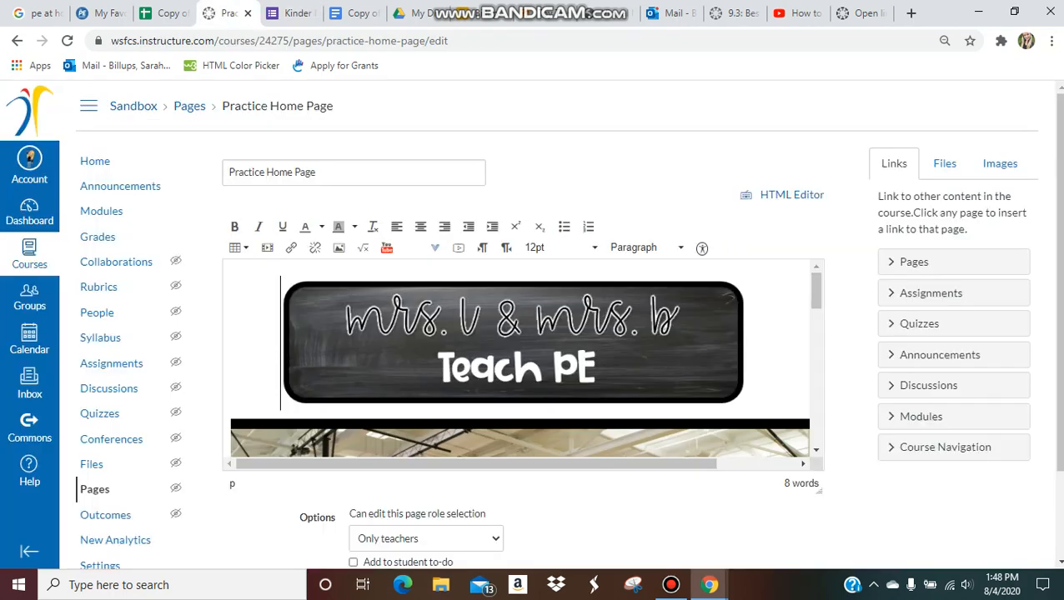
- Link the Teach PE banner image to the Kinder form URL and open the HTML Editor
click(513, 342)
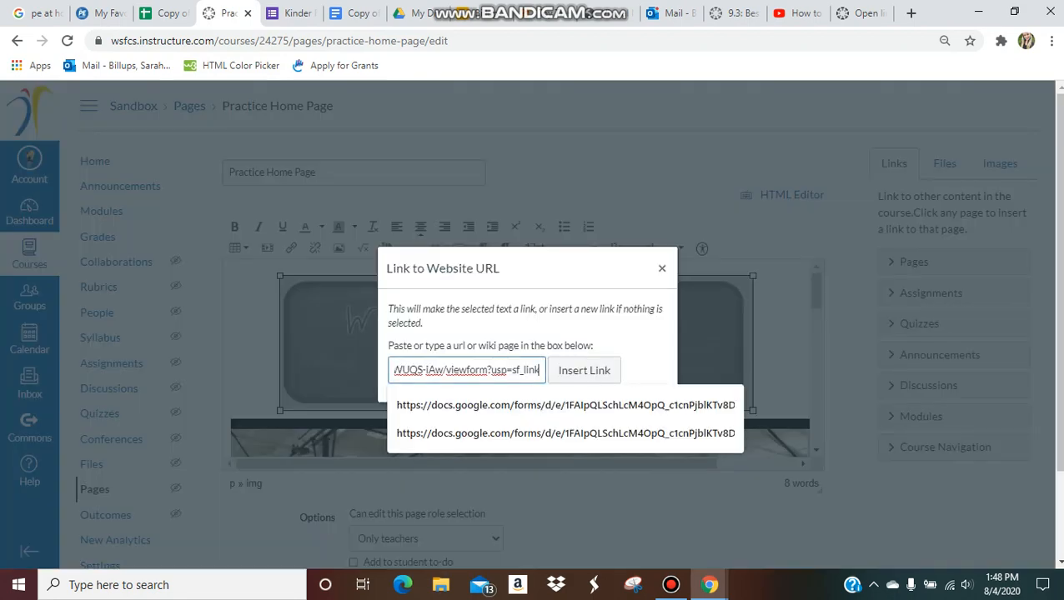
click(584, 370)
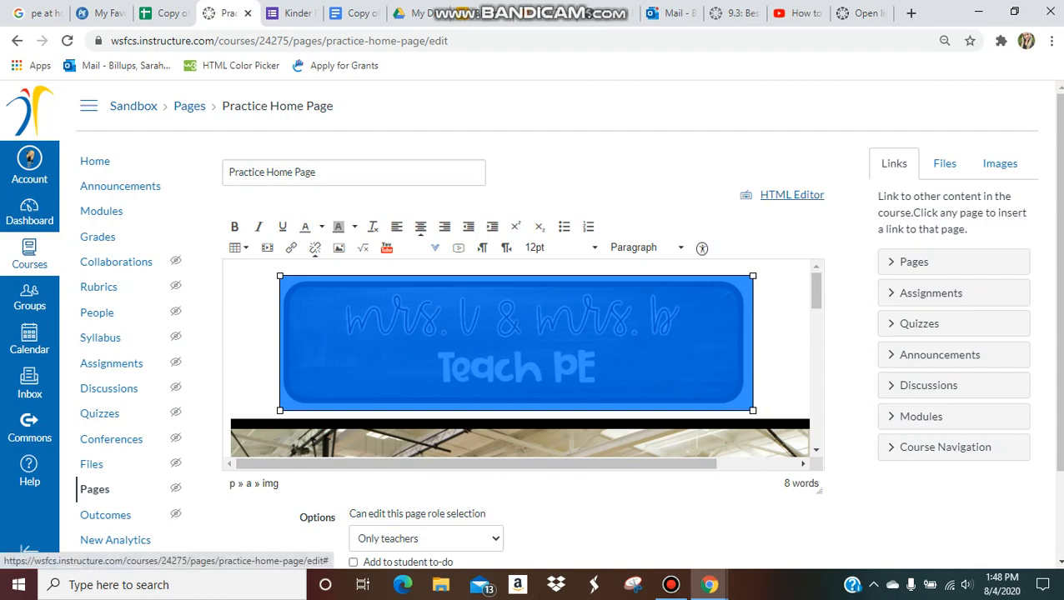
click(791, 194)
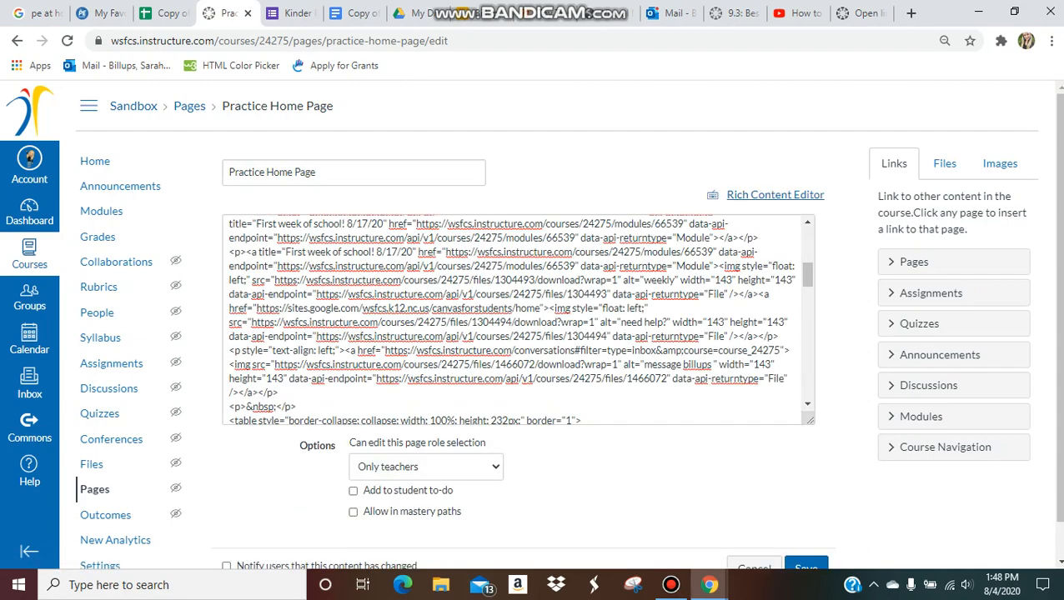
- Scroll through the Practice Home Page HTML to review the banner's link markup
scroll(down, 3)
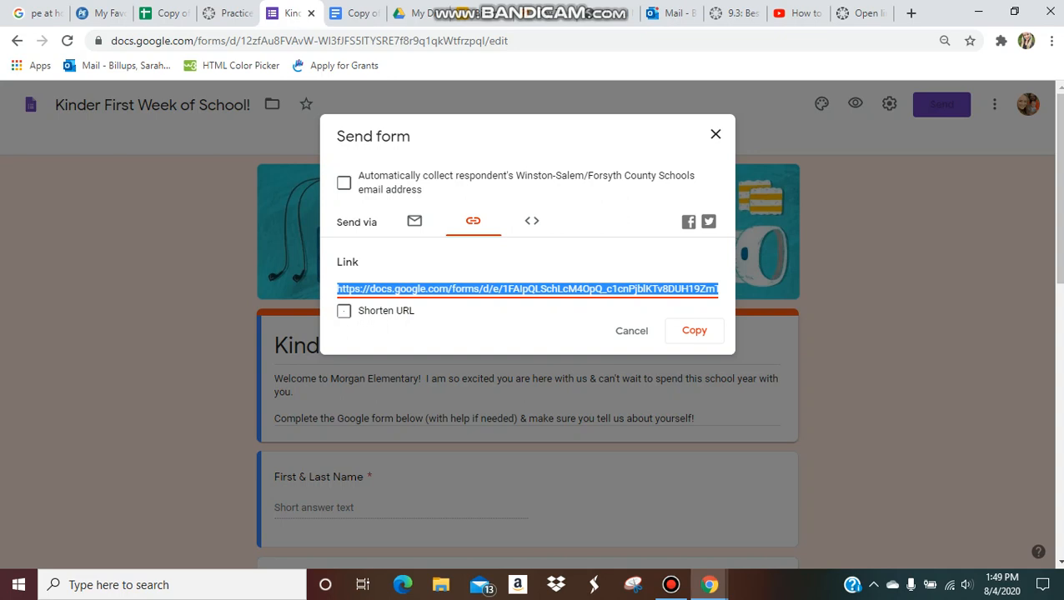
- Copy the Kinder form link again and give the banner's anchor target="_blank" in Canvas
click(526, 288)
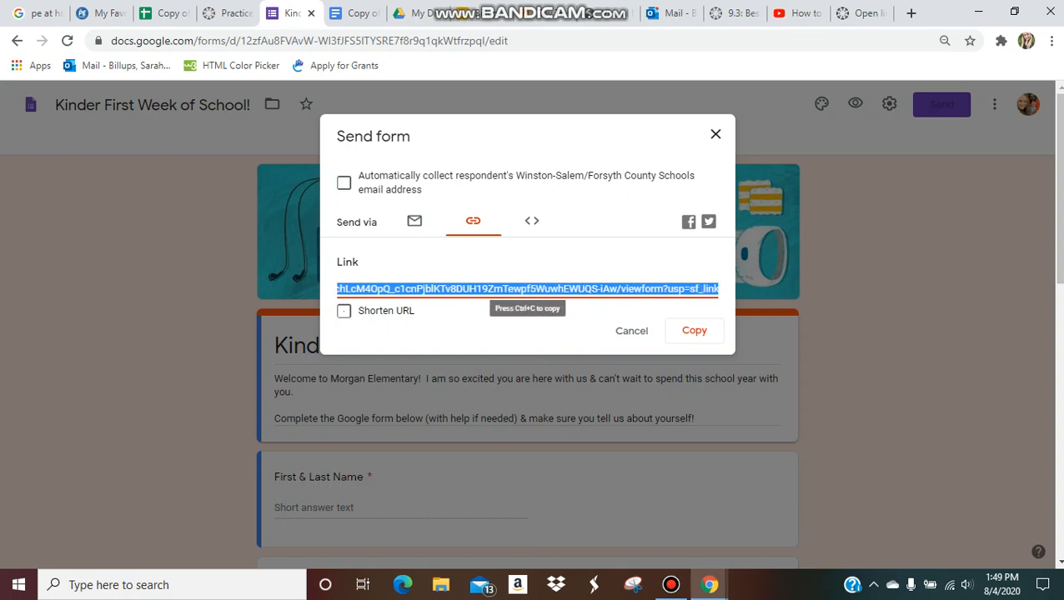
click(227, 12)
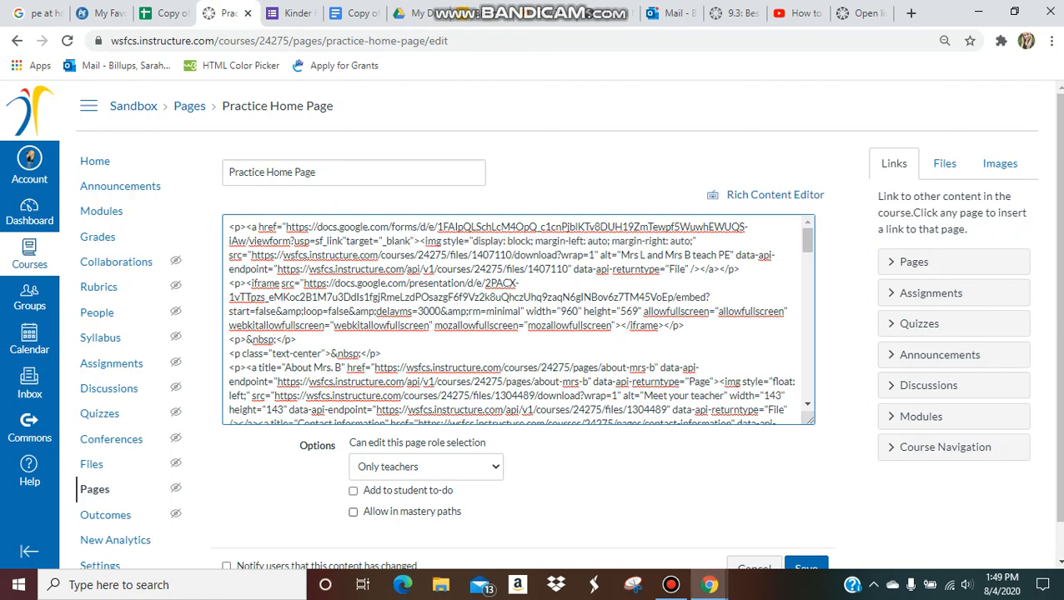
- Return to the Rich Content Editor and save the Practice Home Page
click(774, 194)
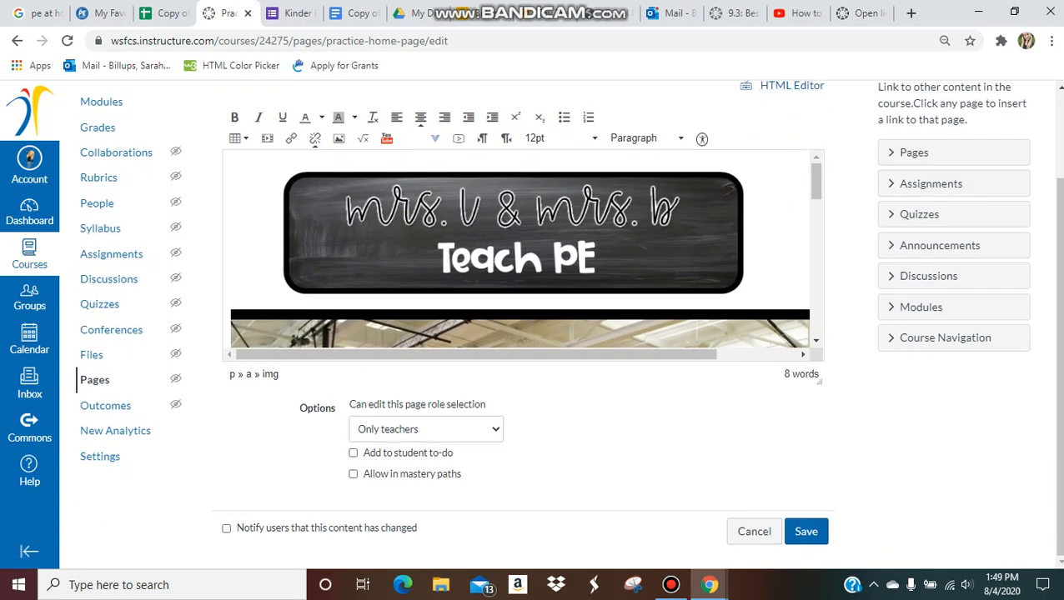
click(806, 531)
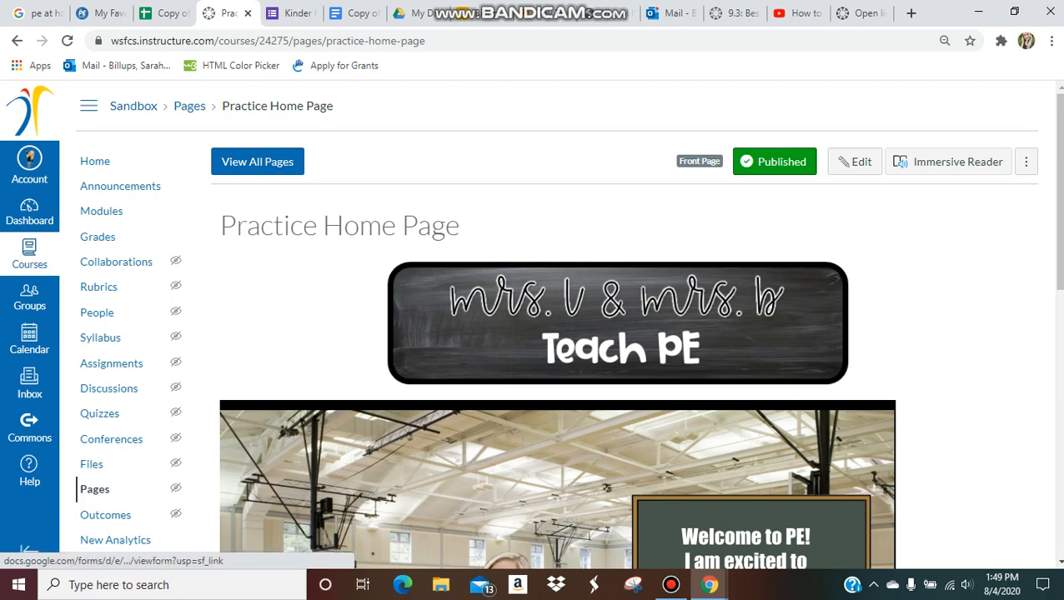
- Open the Kinder form from the Teach PE banner in a new tab, then return to Canvas
click(288, 13)
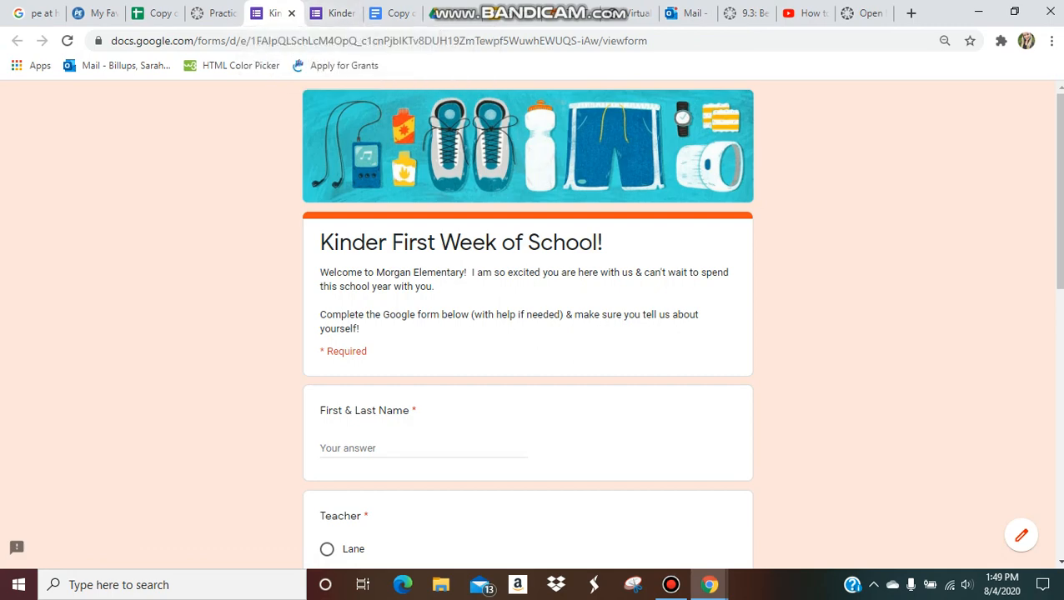
click(214, 13)
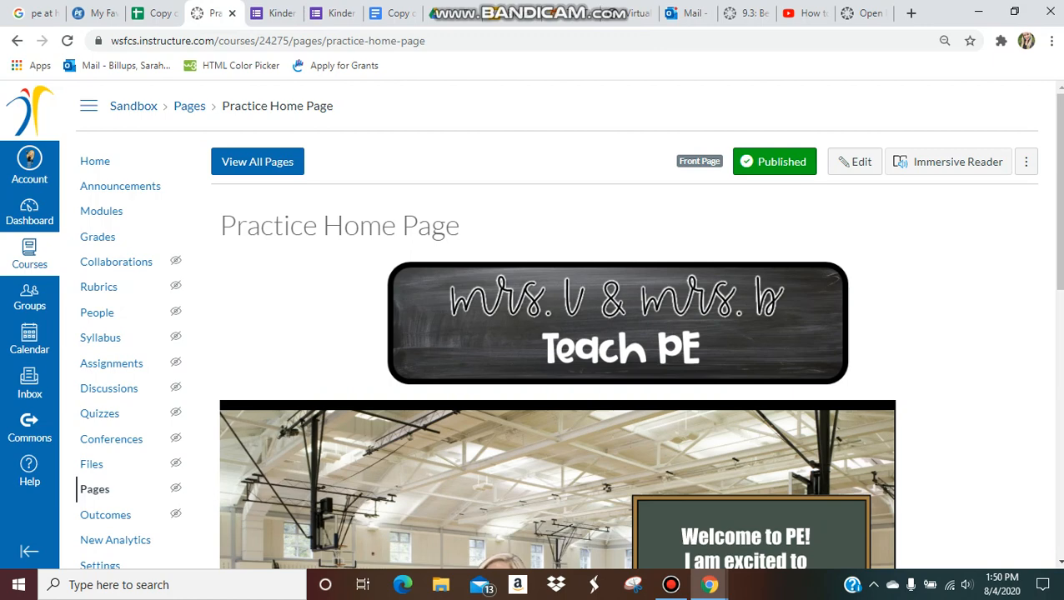